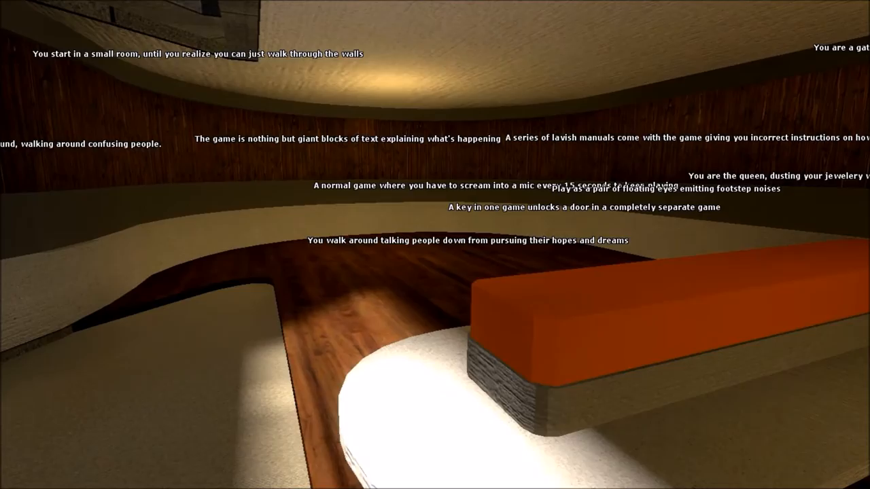
mouse_move(435, 245)
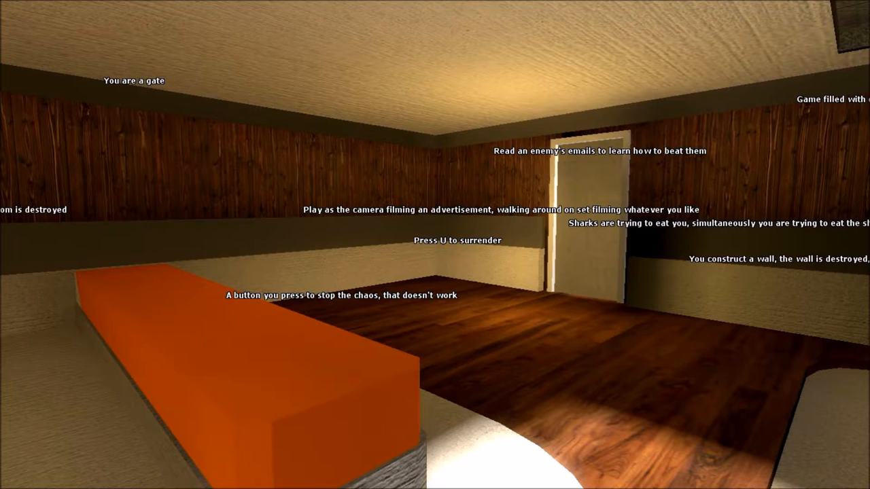
mouse_move(435, 245)
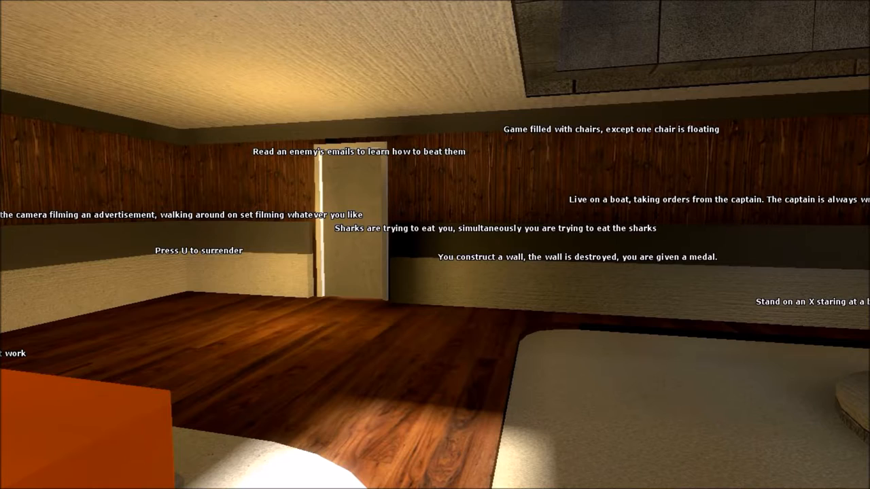